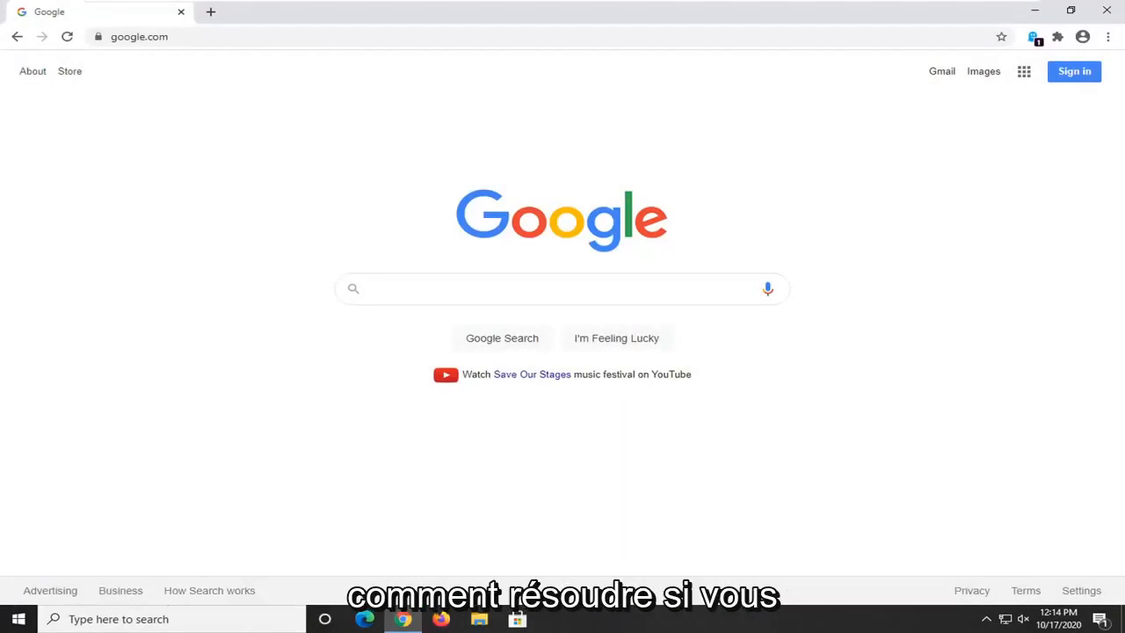
# - Pause the Ghostery ad blocker on google.com from its toolbar popup
pyautogui.click(563, 288)
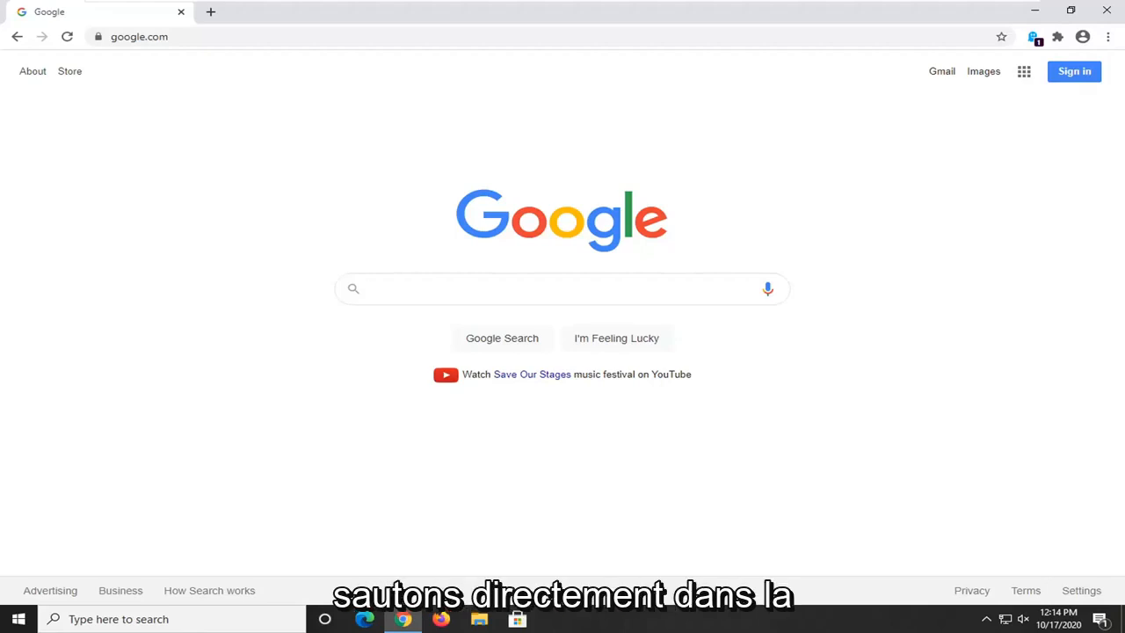
pyautogui.click(562, 288)
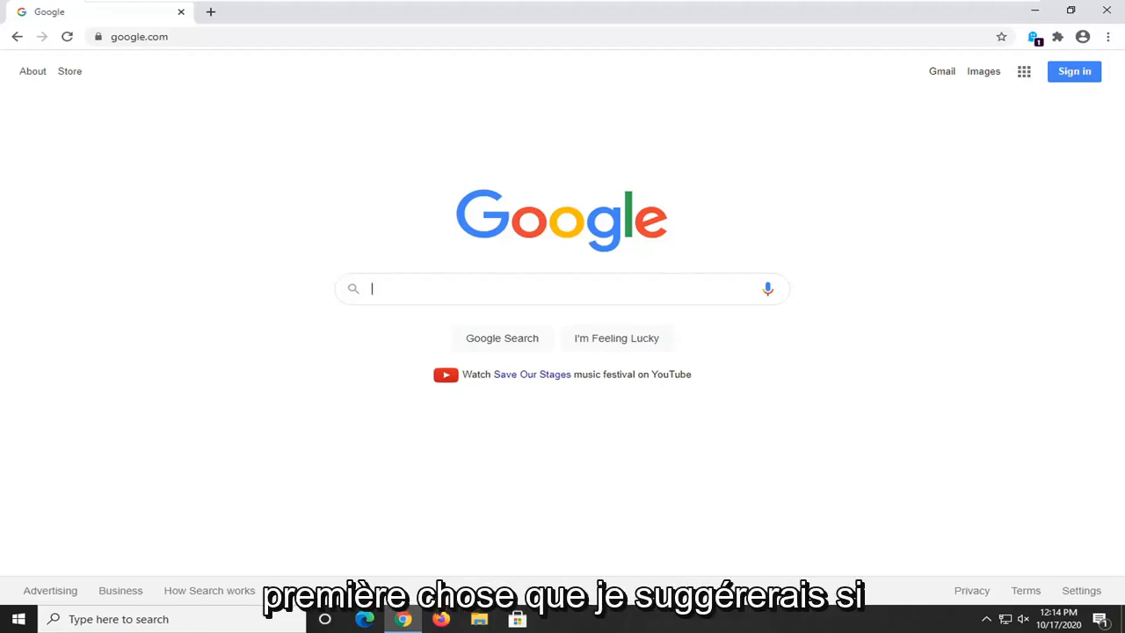
pyautogui.moveTo(858, 228)
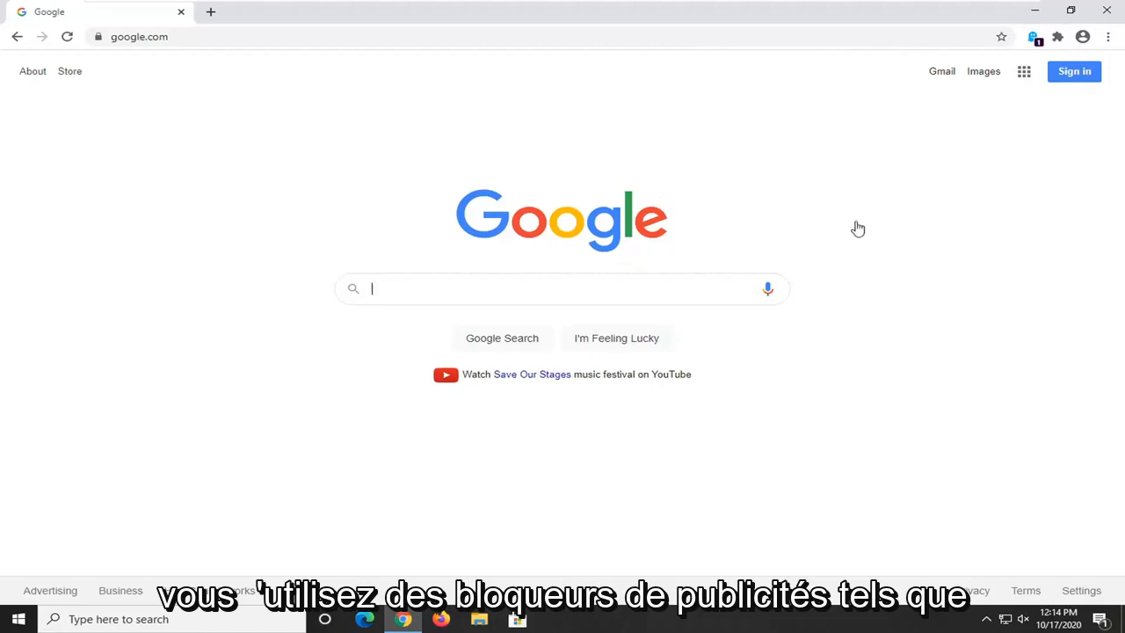
pyautogui.moveTo(906, 144)
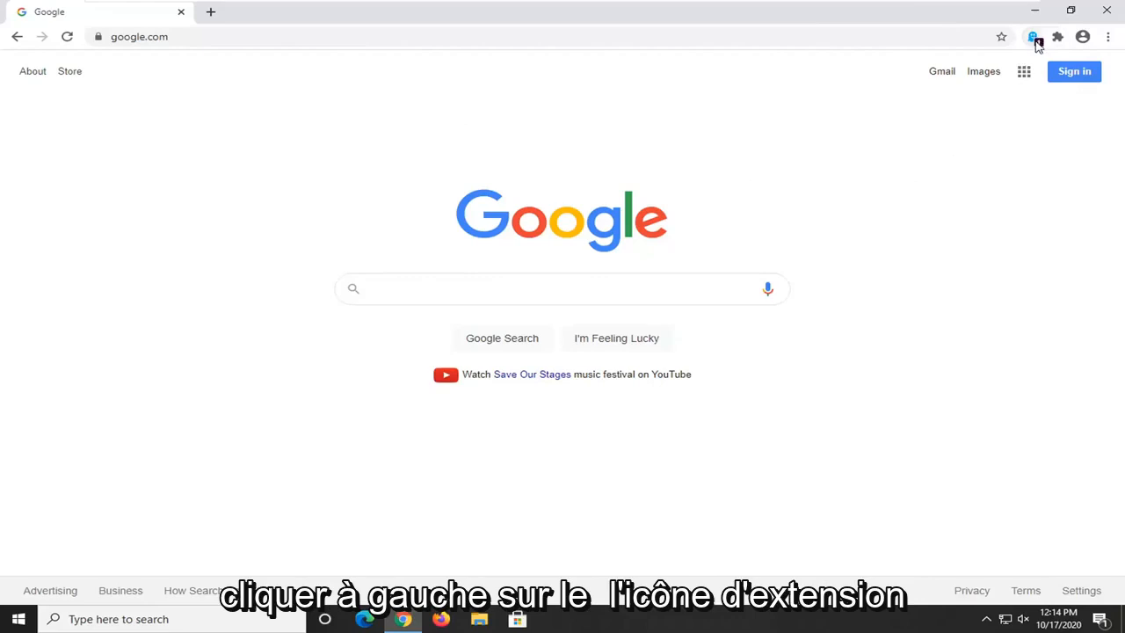
pyautogui.click(1034, 37)
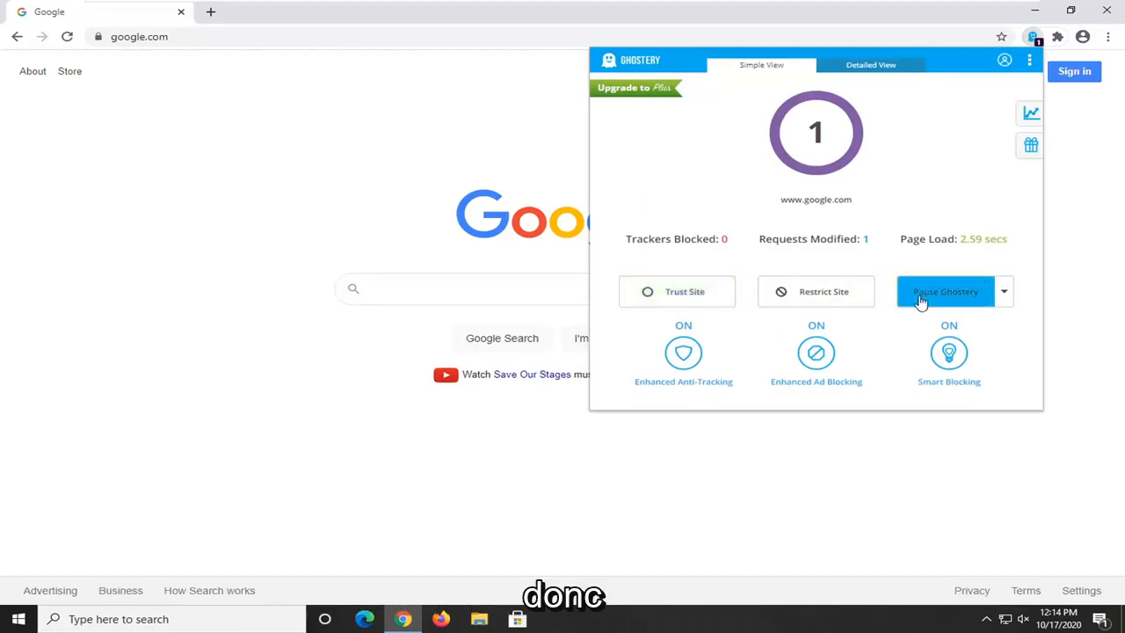
pyautogui.click(946, 291)
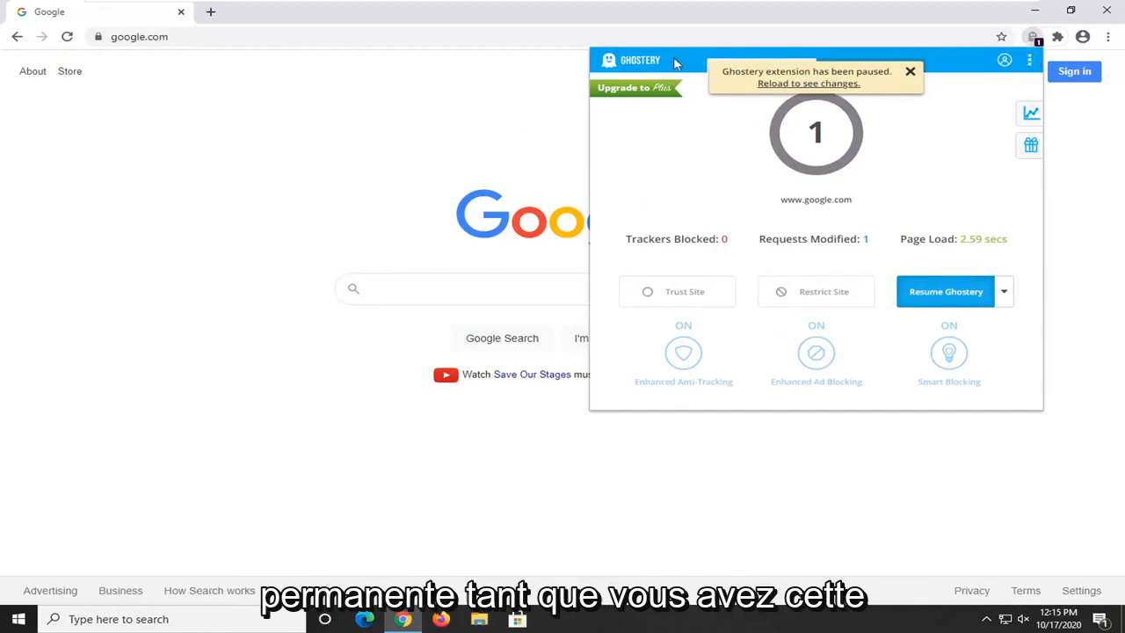
pyautogui.moveTo(342, 179)
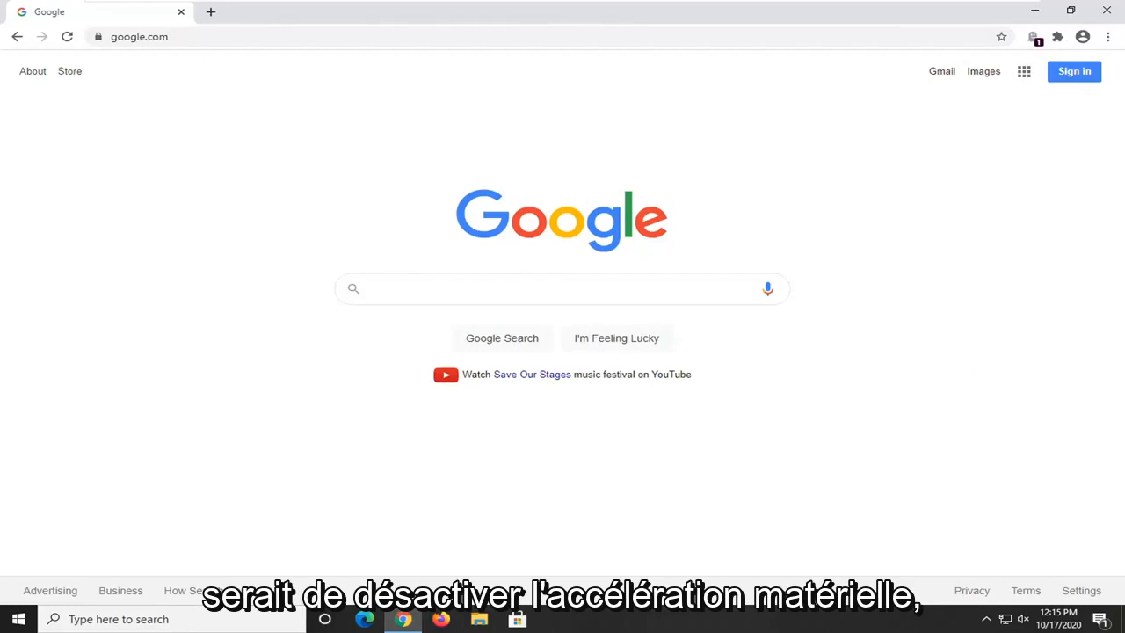
# - Reach Chrome's Settings page via the three-dot menu
pyautogui.click(1108, 35)
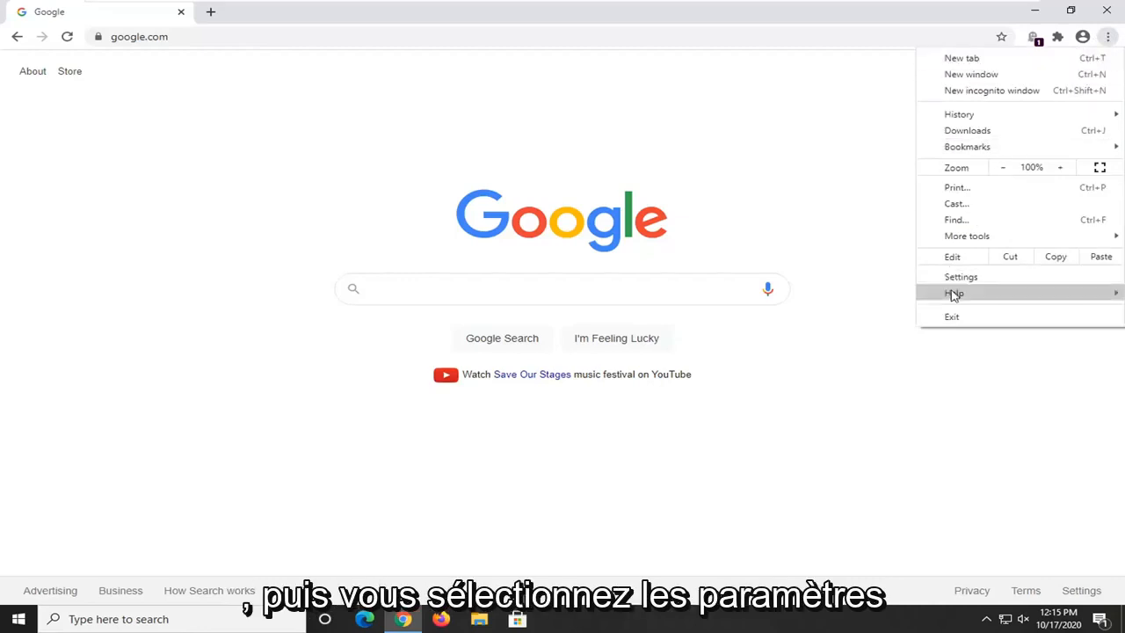
pyautogui.click(960, 276)
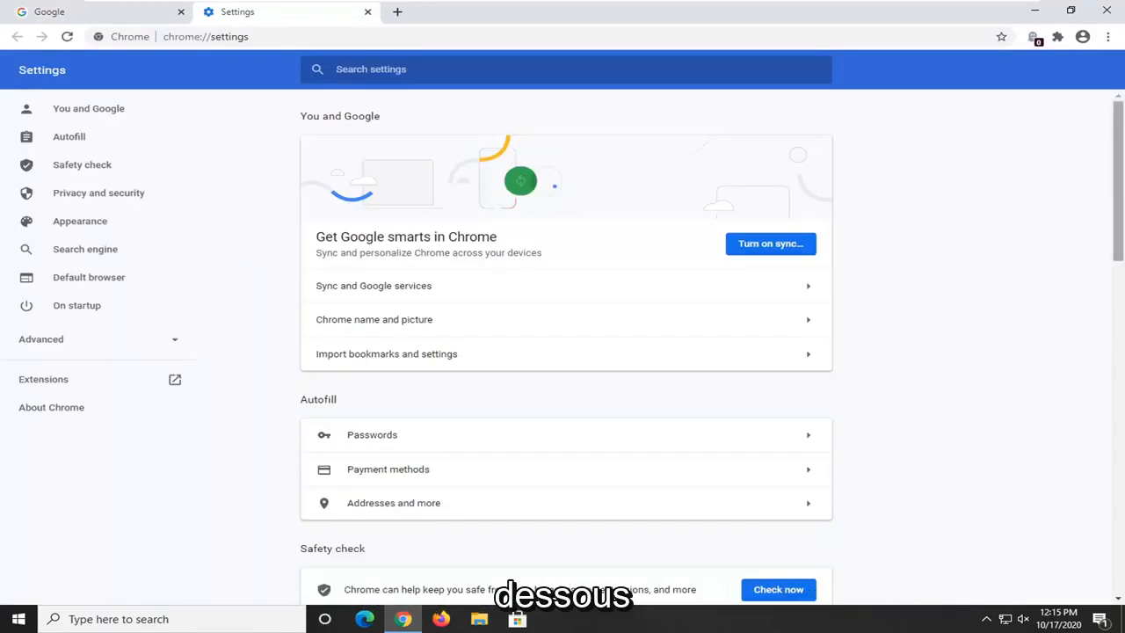
# - Switch off 'Use hardware acceleration when available' under Advanced > System
pyautogui.click(42, 338)
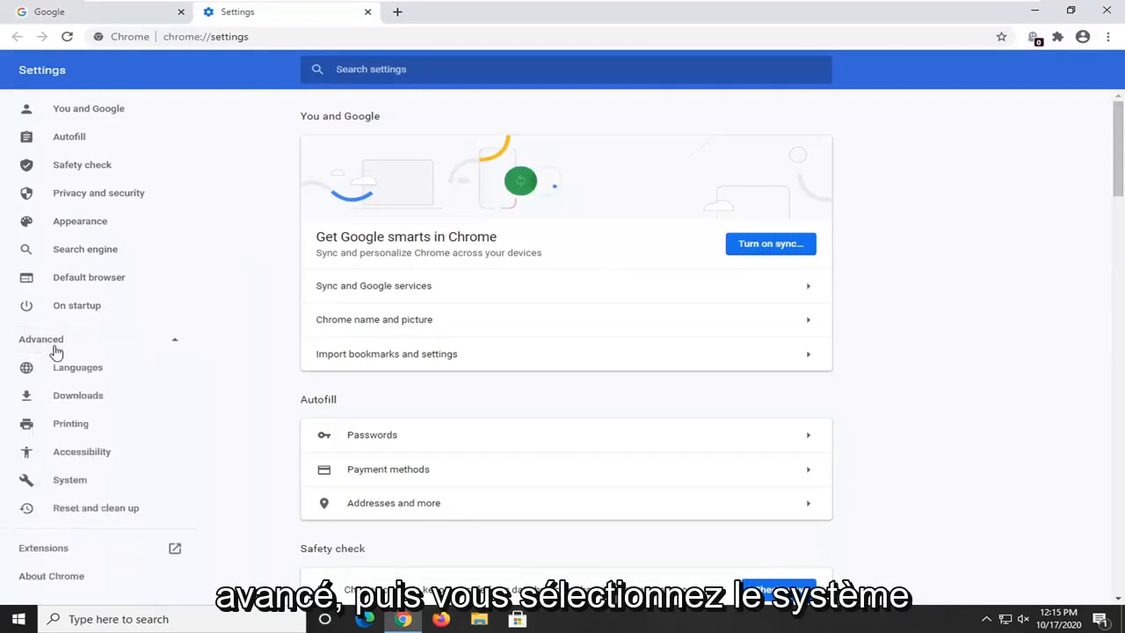
pyautogui.click(70, 479)
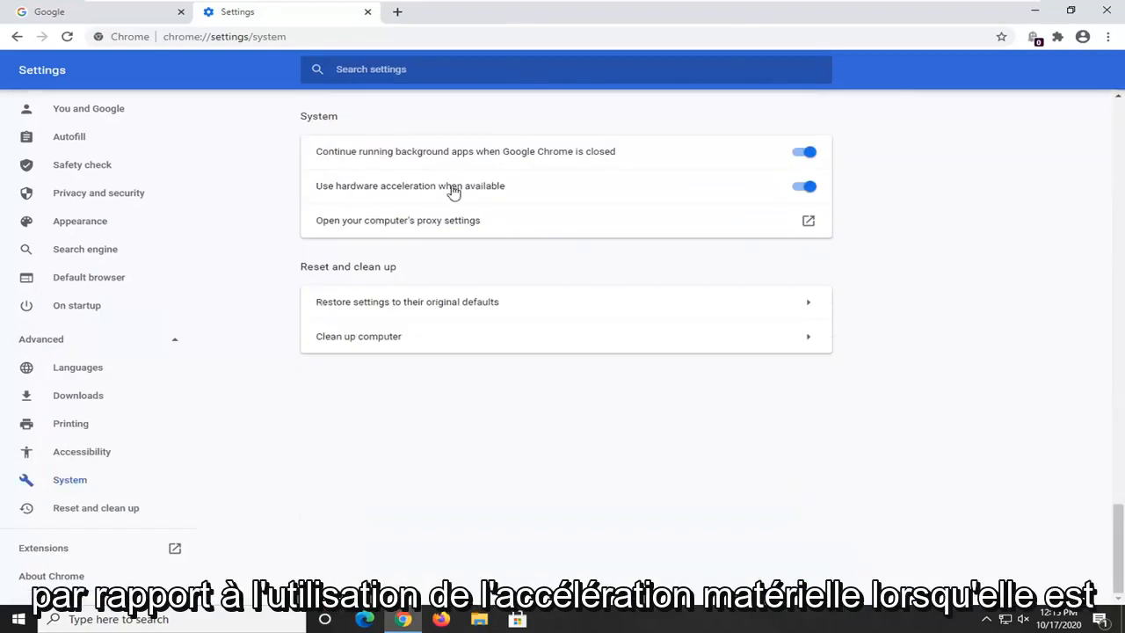
pyautogui.click(802, 186)
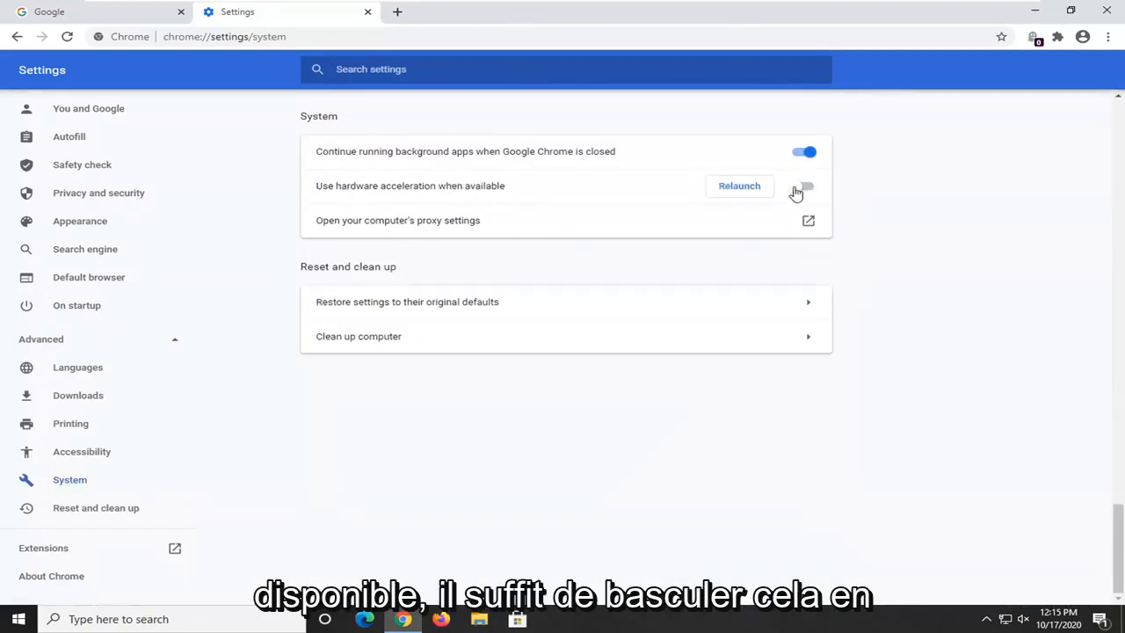